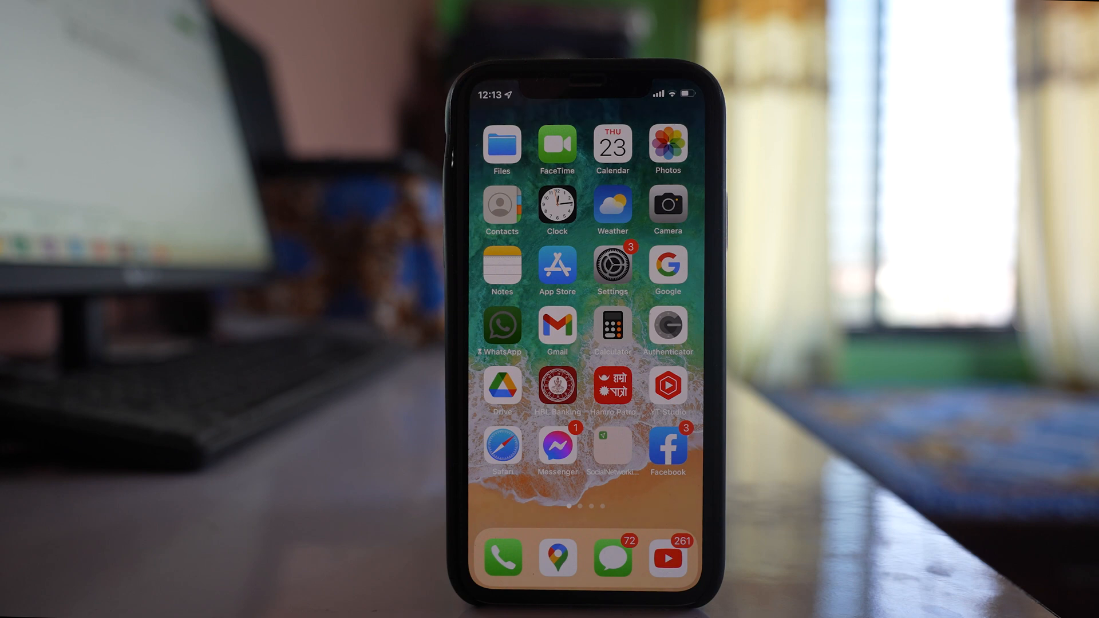
- Turn on Set Automatically under General > Date & Time
{"action": "scroll", "scroll_direction": "left", "scroll_amount": 3}
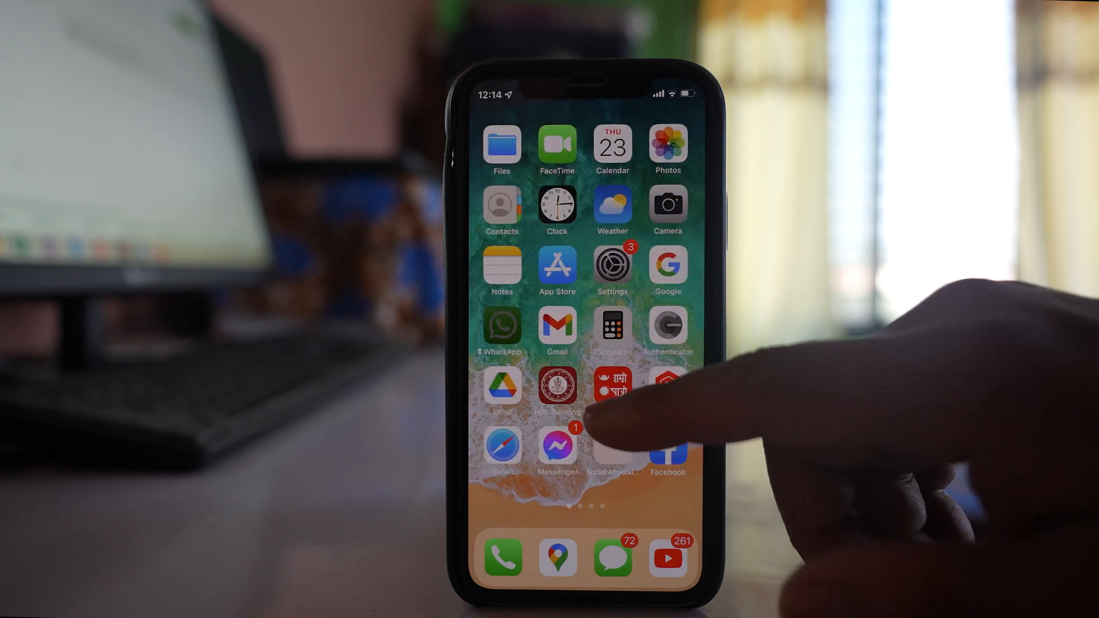
{"action": "left_click", "coordinate": [613, 267]}
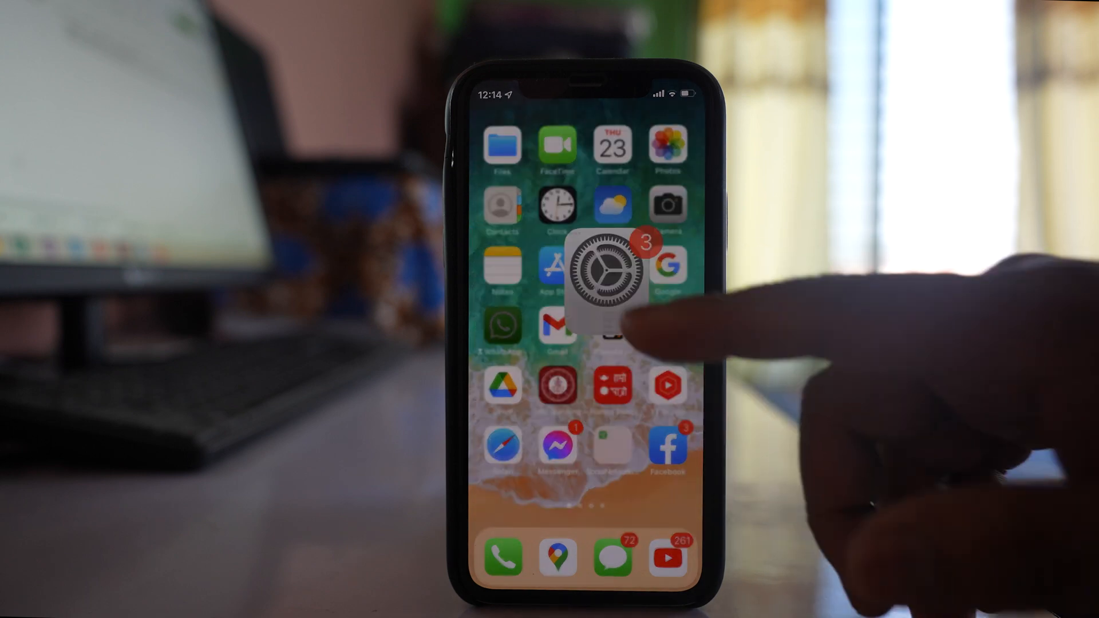
{"action": "left_click", "coordinate": [599, 270]}
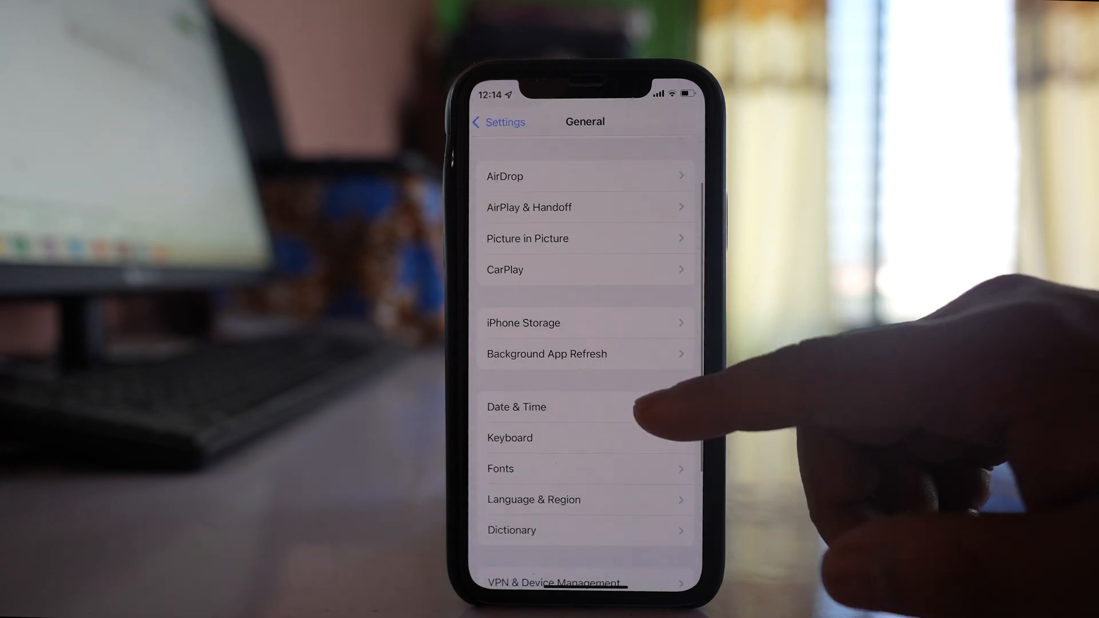
{"action": "left_click", "coordinate": [516, 406]}
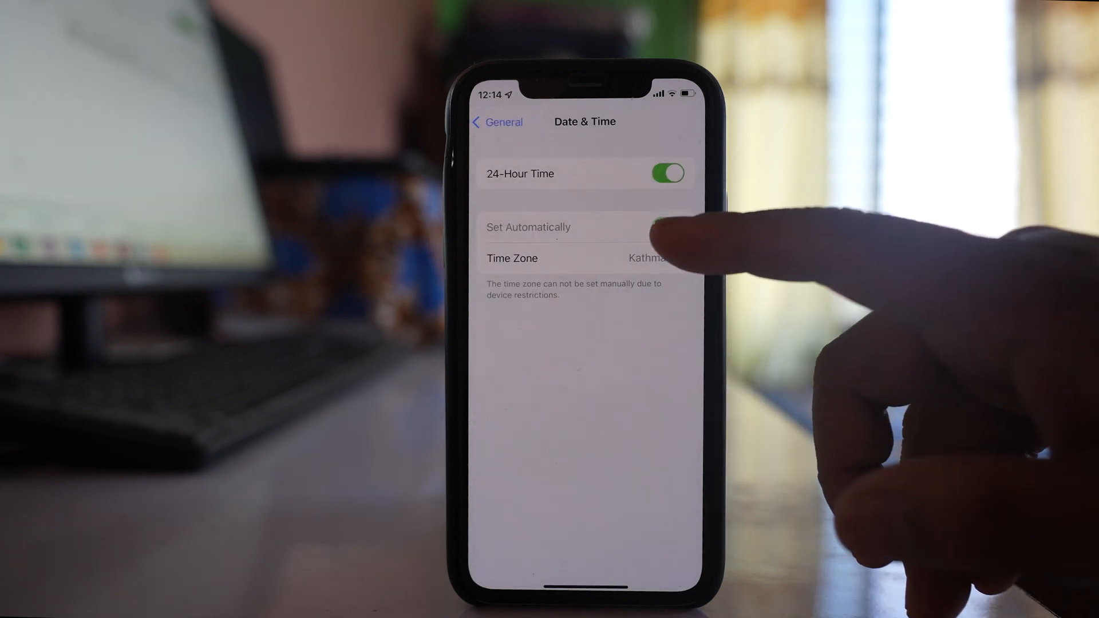
{"action": "left_click", "coordinate": [667, 227]}
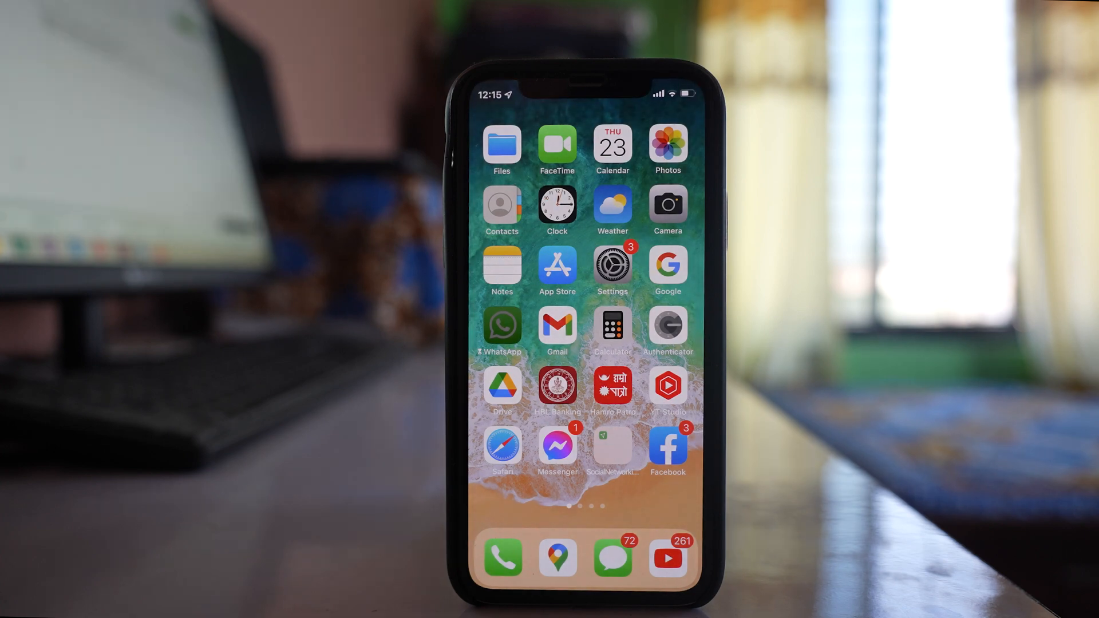
- Reset the network settings from General > Reset
{"action": "left_click", "coordinate": [611, 268]}
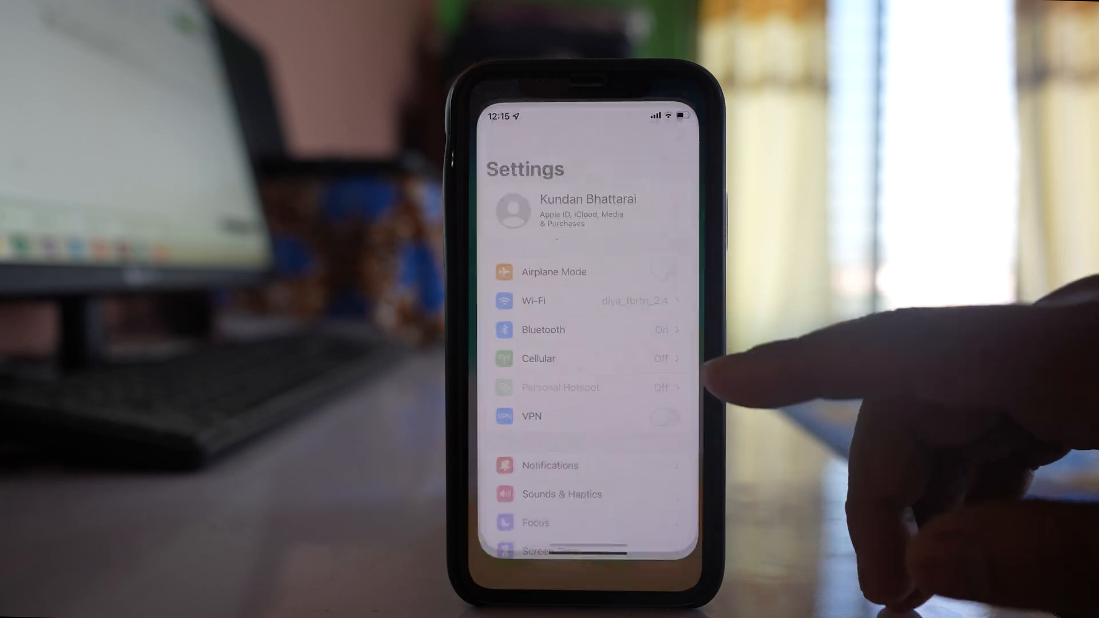
{"action": "scroll", "scroll_direction": "down", "scroll_amount": 3}
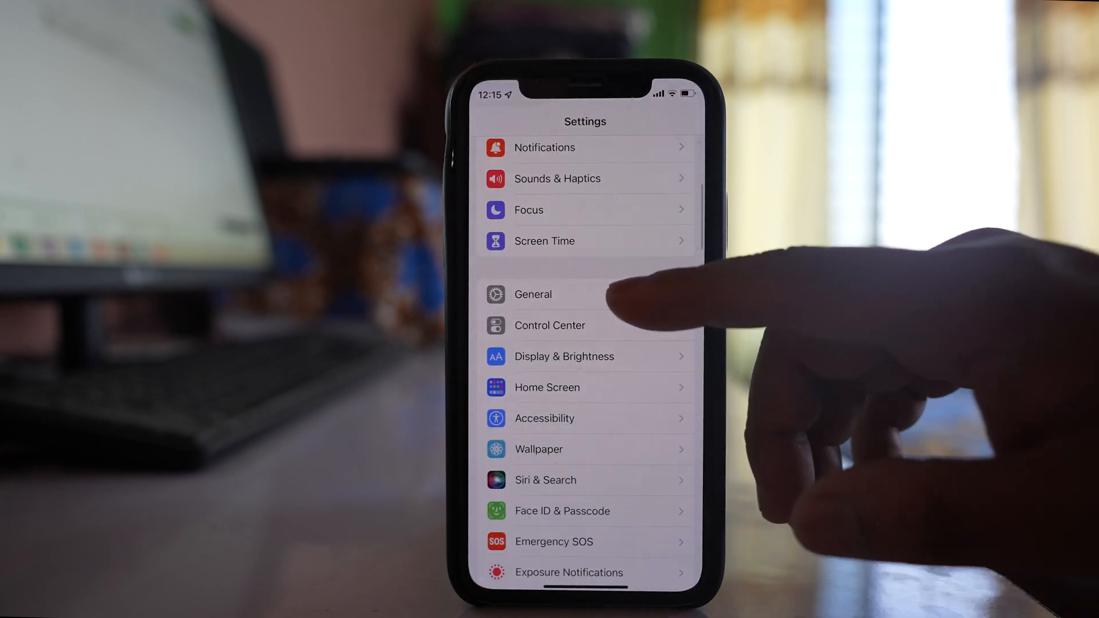
{"action": "left_click", "coordinate": [533, 294]}
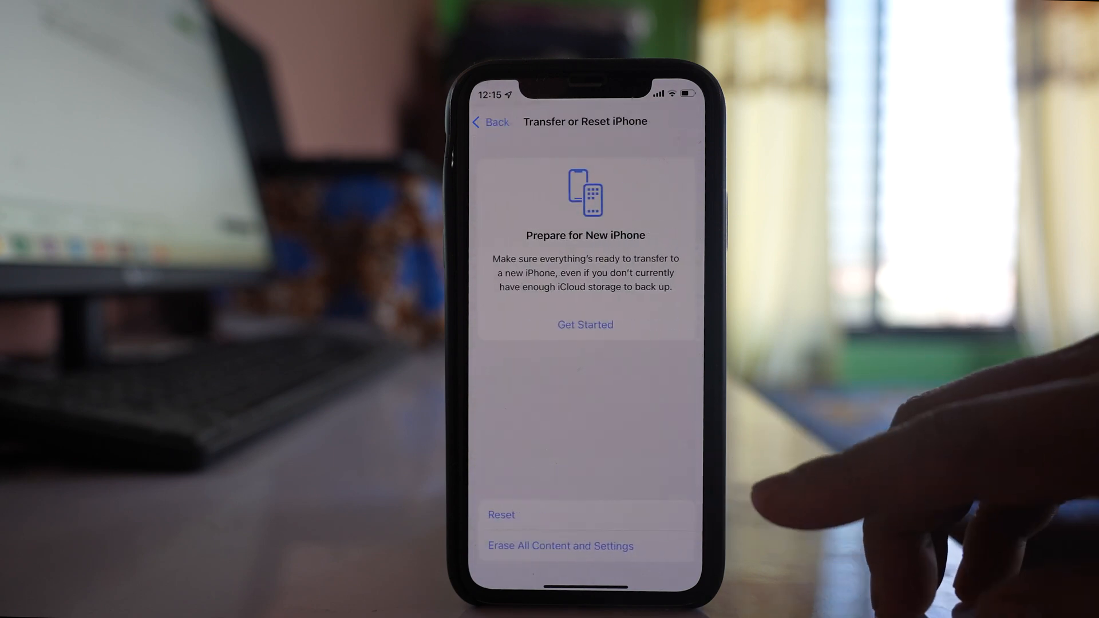
{"action": "left_click", "coordinate": [501, 514]}
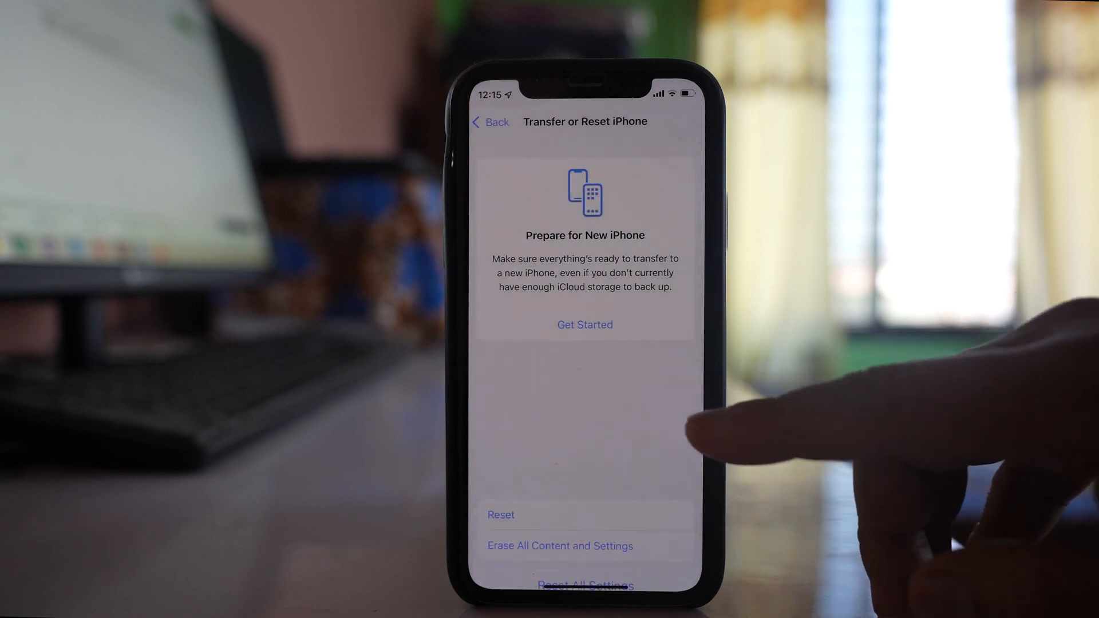
{"action": "left_click", "coordinate": [560, 546]}
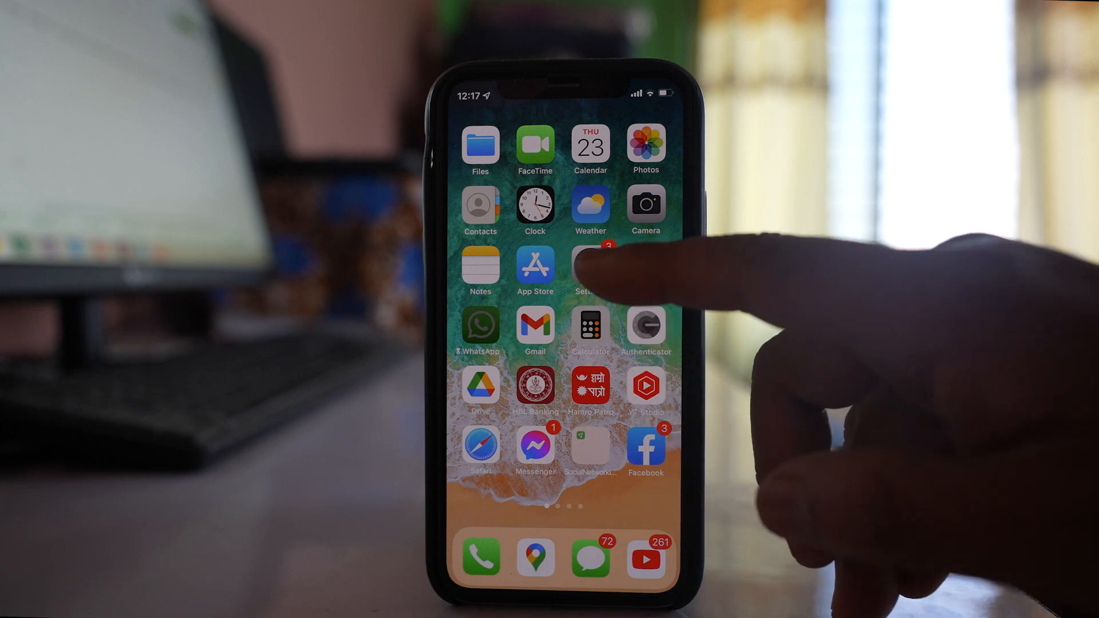
- Go to Safari's Advanced settings page
{"action": "left_click", "coordinate": [591, 272]}
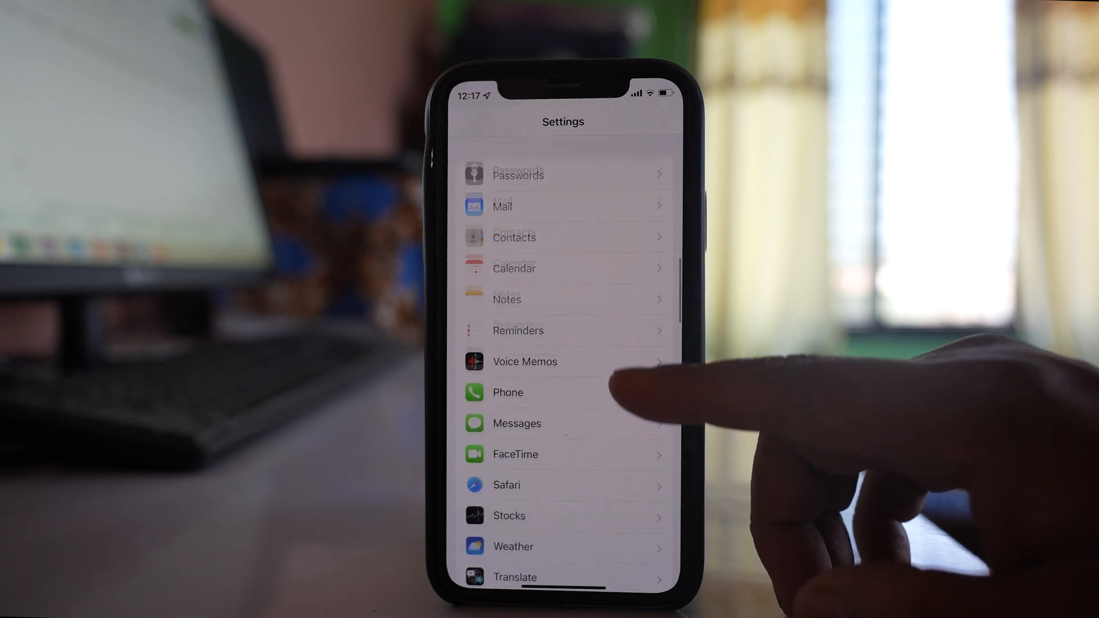
{"action": "left_click", "coordinate": [507, 486]}
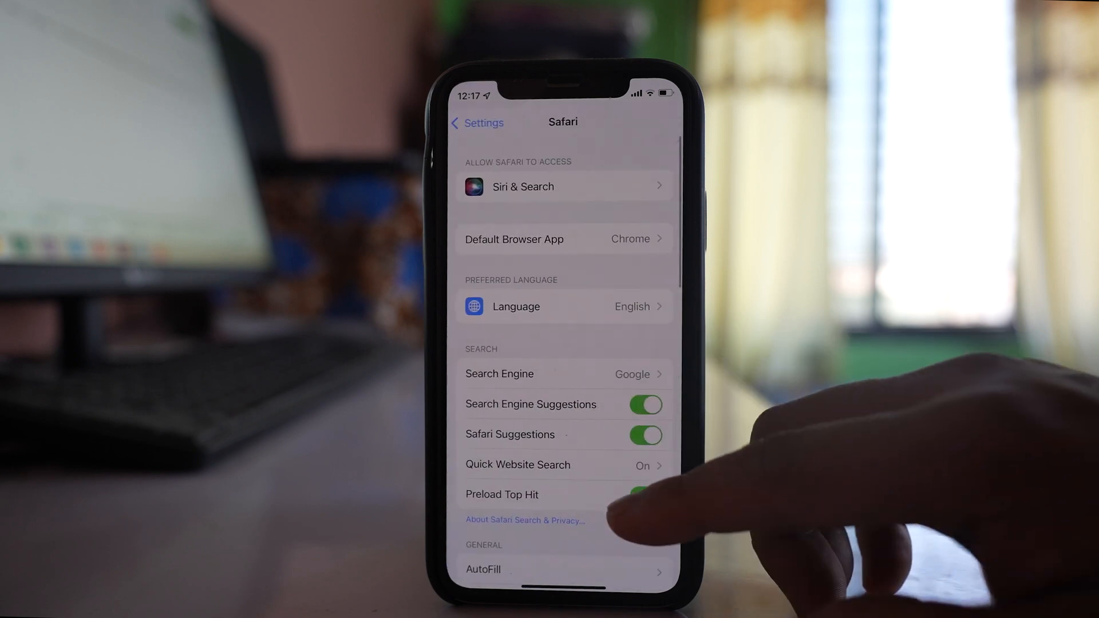
{"action": "scroll", "scroll_direction": "down", "scroll_amount": 3}
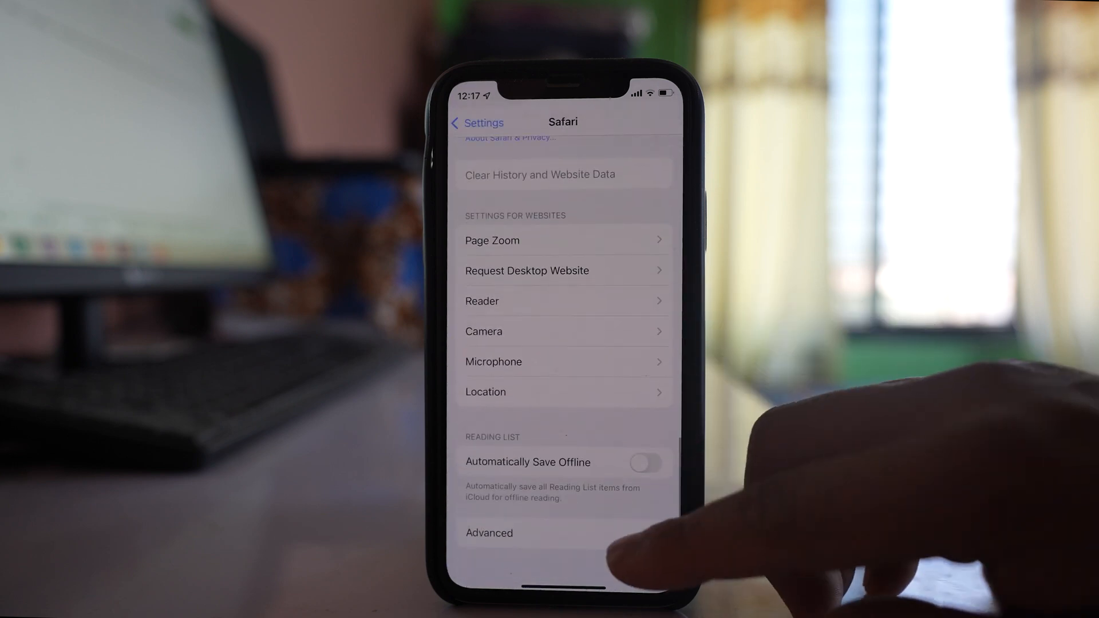
{"action": "left_click", "coordinate": [489, 533]}
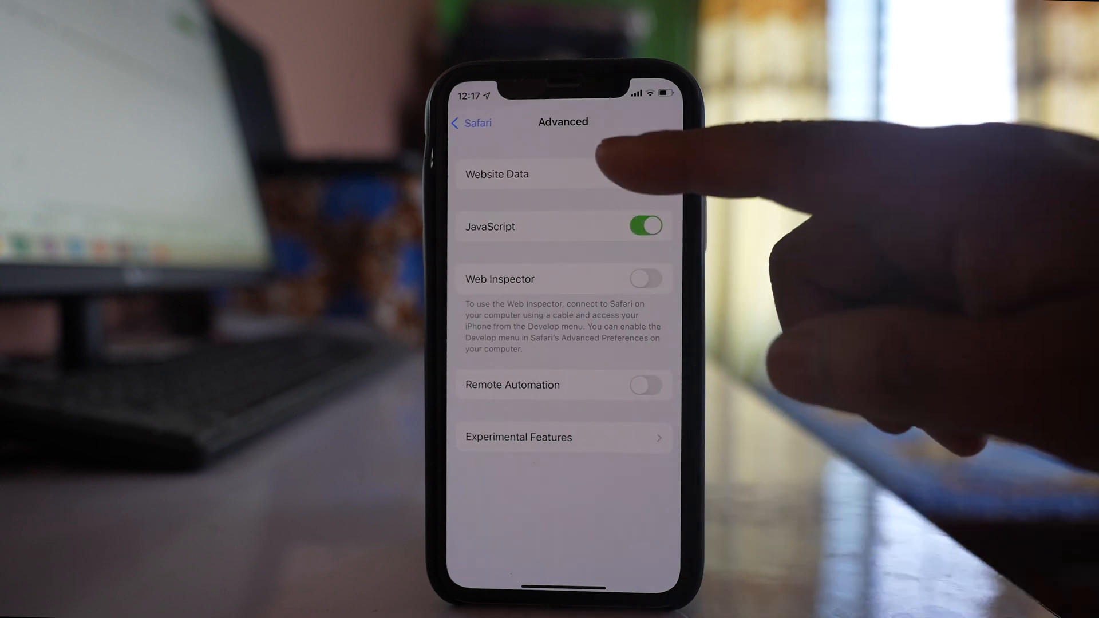
- Remove all stored website data under Website Data, then return to the main Settings page
{"action": "left_click", "coordinate": [496, 174]}
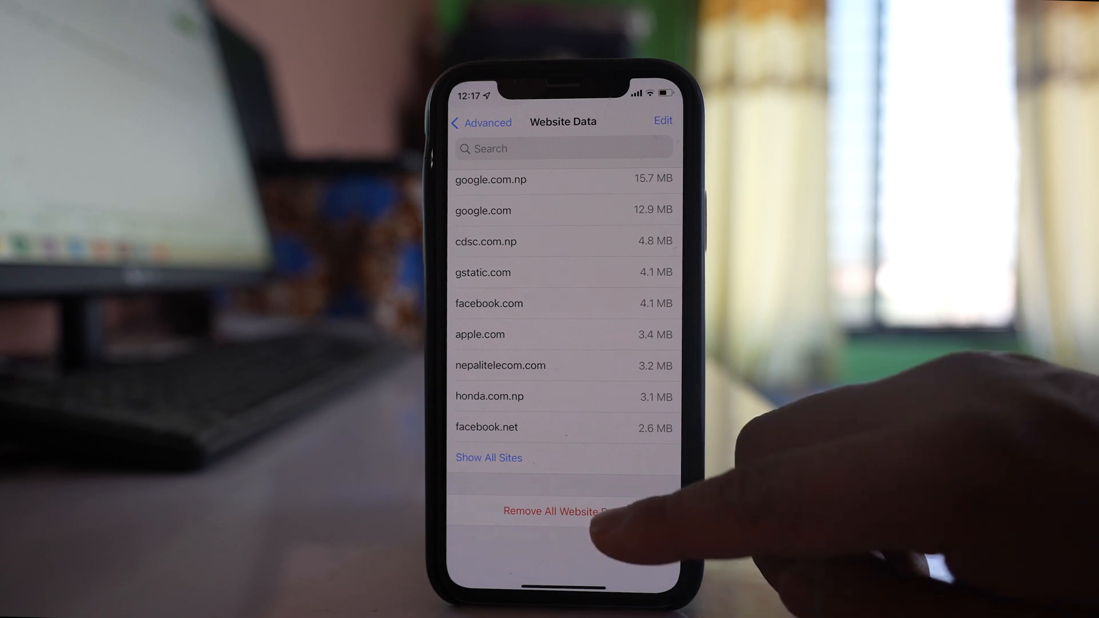
{"action": "left_click", "coordinate": [557, 511]}
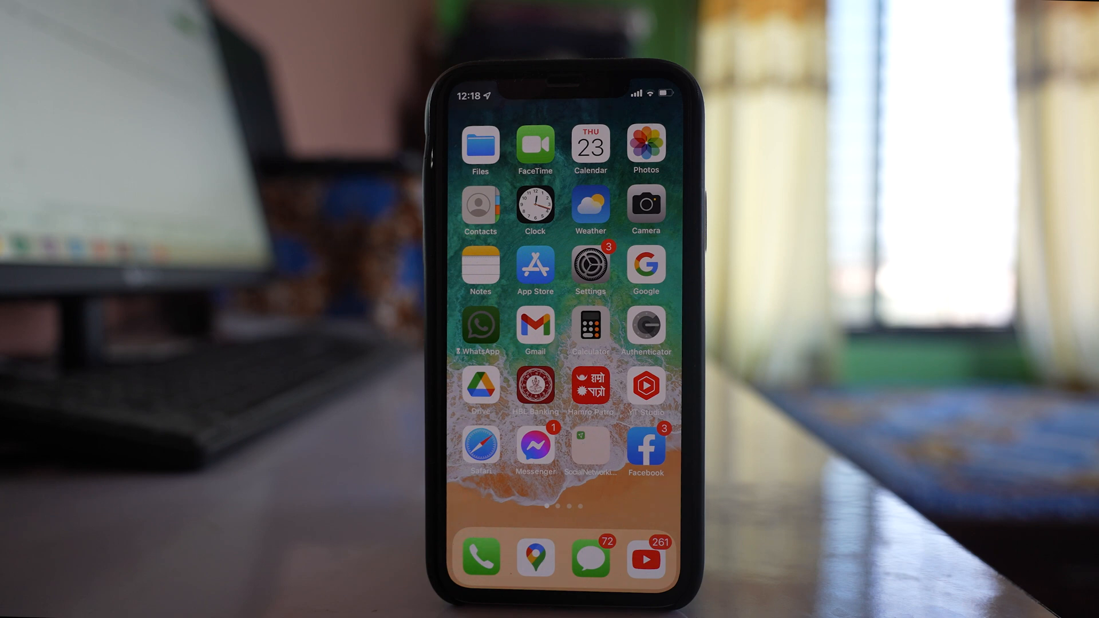
{"action": "left_click", "coordinate": [590, 268]}
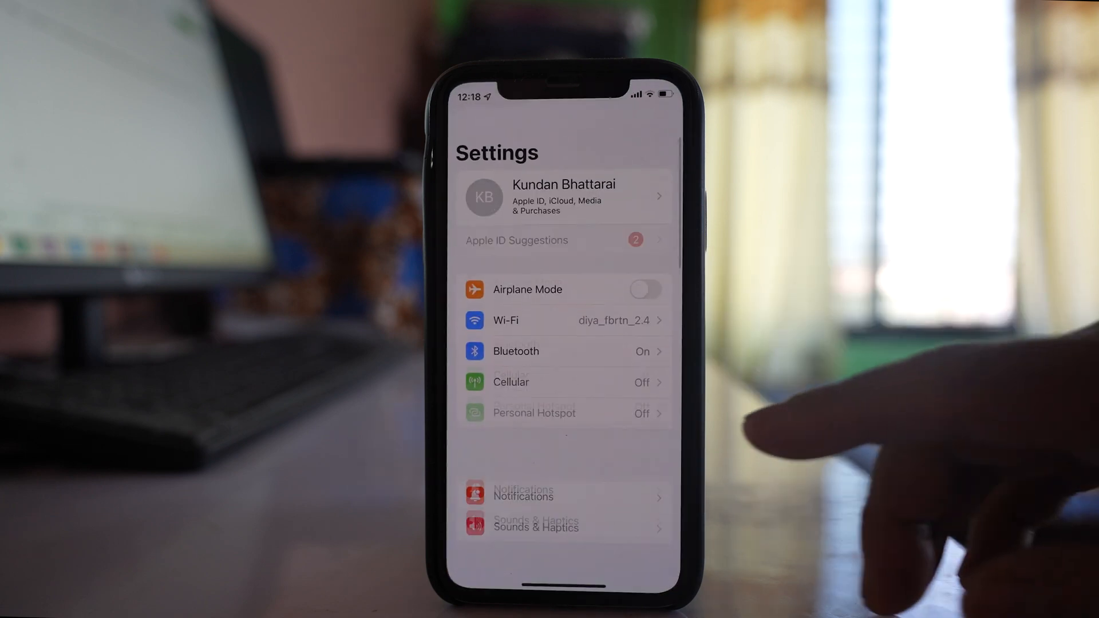
- Go to Screen Time > Content & Privacy Restrictions > Content Restrictions
{"action": "scroll", "scroll_direction": "down", "scroll_amount": 3}
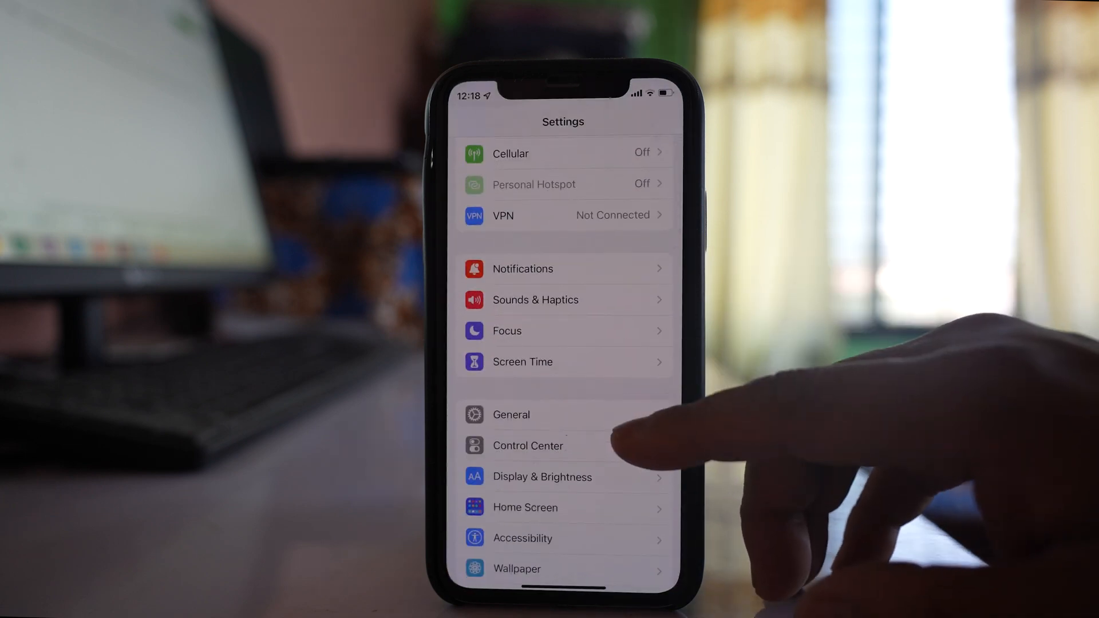
{"action": "left_click", "coordinate": [523, 362]}
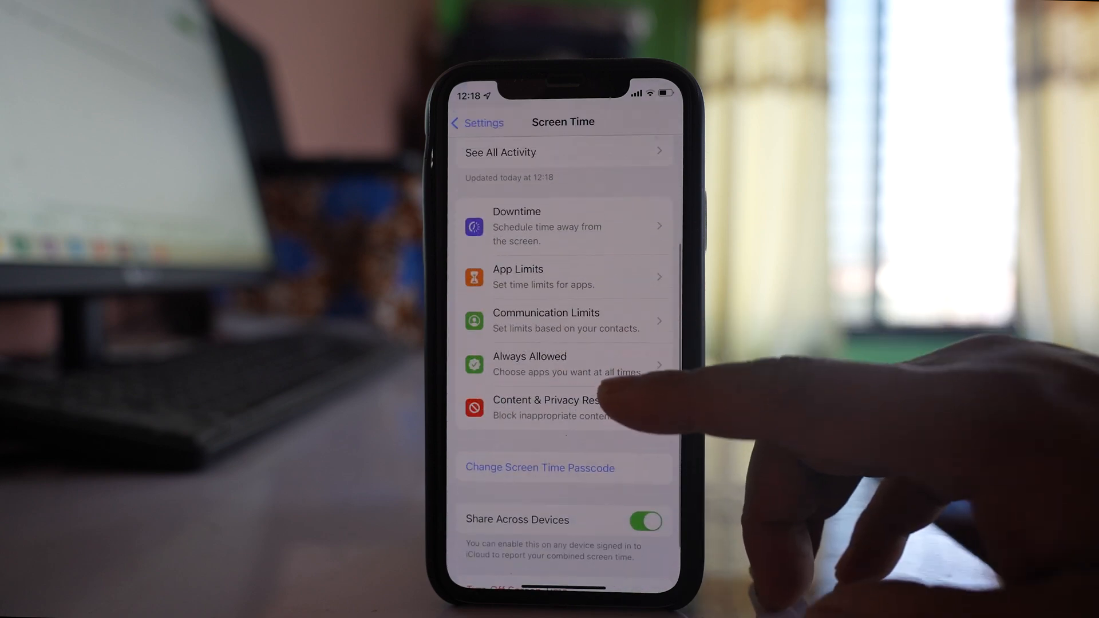
{"action": "left_click", "coordinate": [546, 407]}
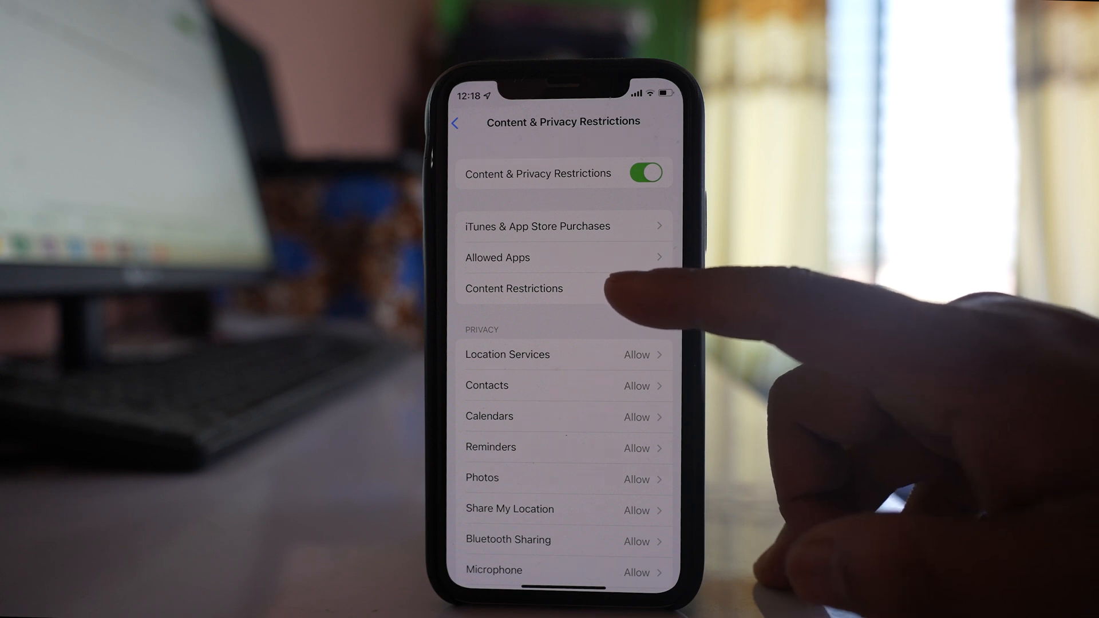
{"action": "left_click", "coordinate": [645, 173]}
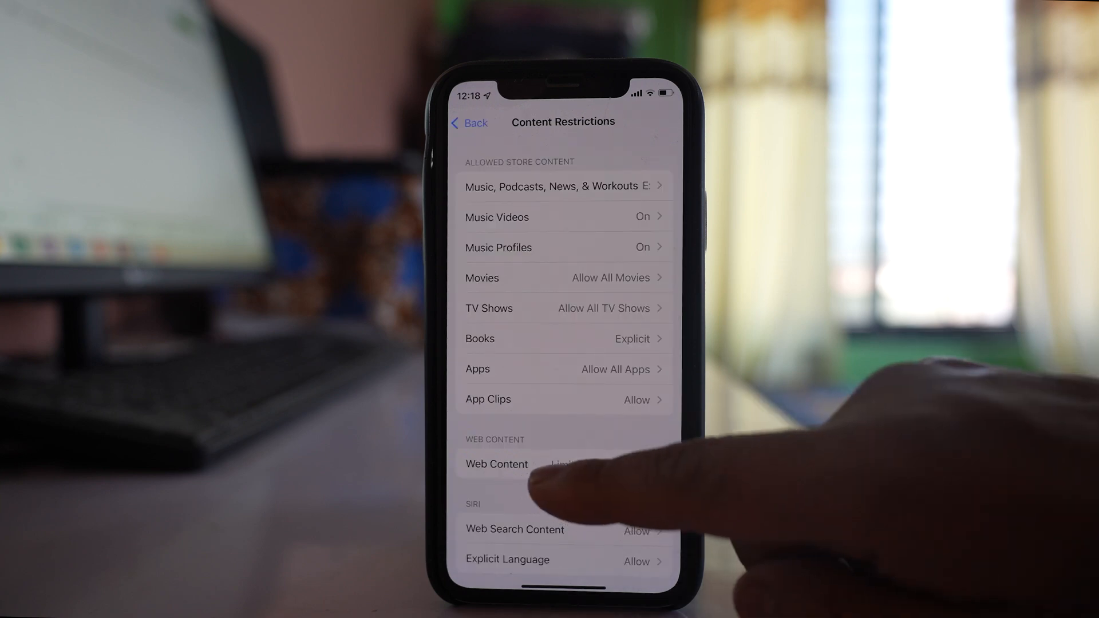
- Cycle Web Content through Limit Adult Websites and Allowed Websites Only, ending on Unrestricted Access
{"action": "left_click", "coordinate": [496, 464]}
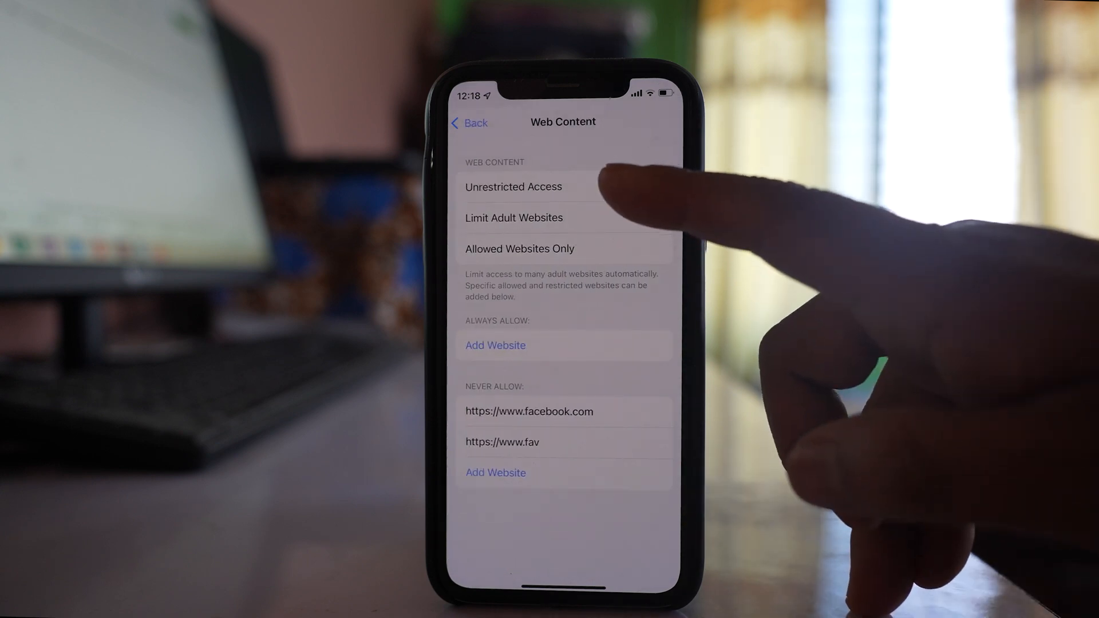
{"action": "left_click", "coordinate": [513, 187]}
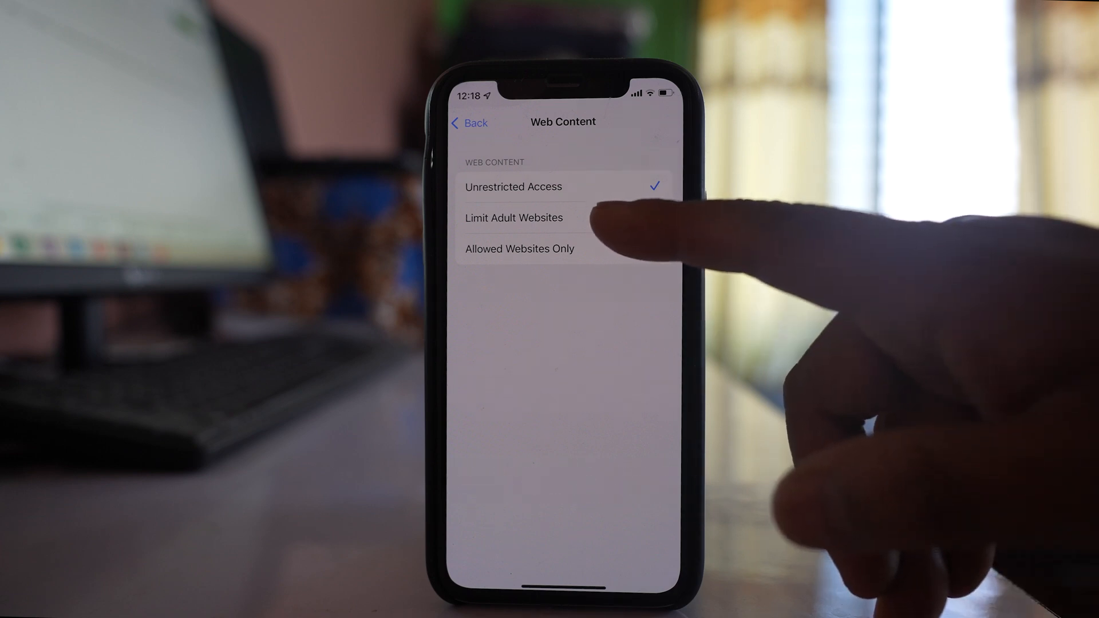
{"action": "left_click", "coordinate": [513, 218]}
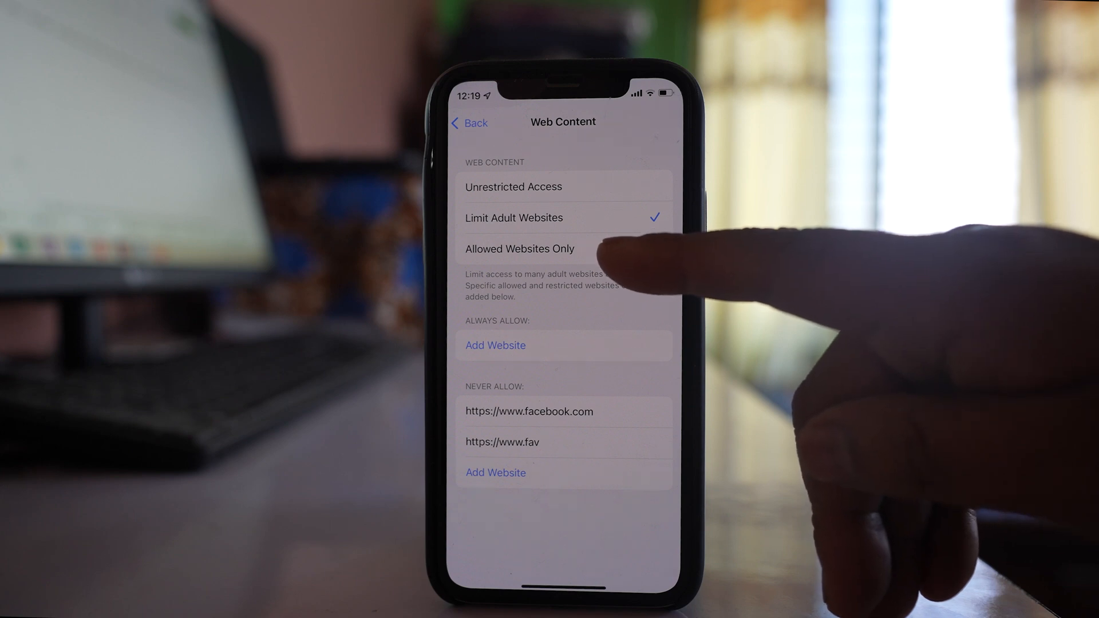
{"action": "left_click", "coordinate": [519, 248]}
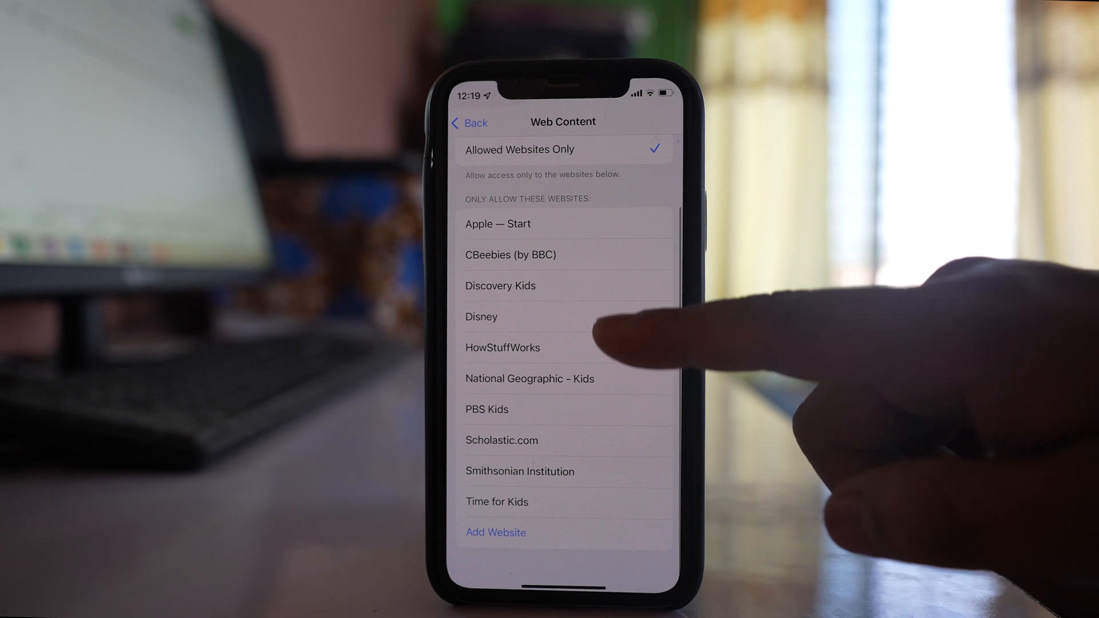
{"action": "scroll", "scroll_direction": "down", "scroll_amount": 3}
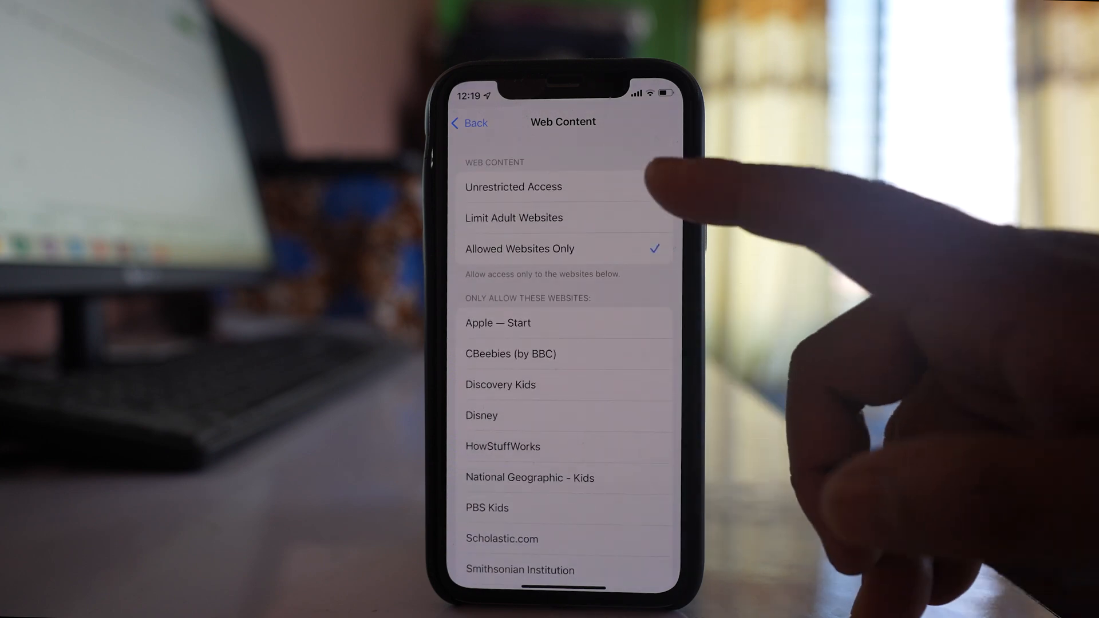
{"action": "left_click", "coordinate": [513, 187]}
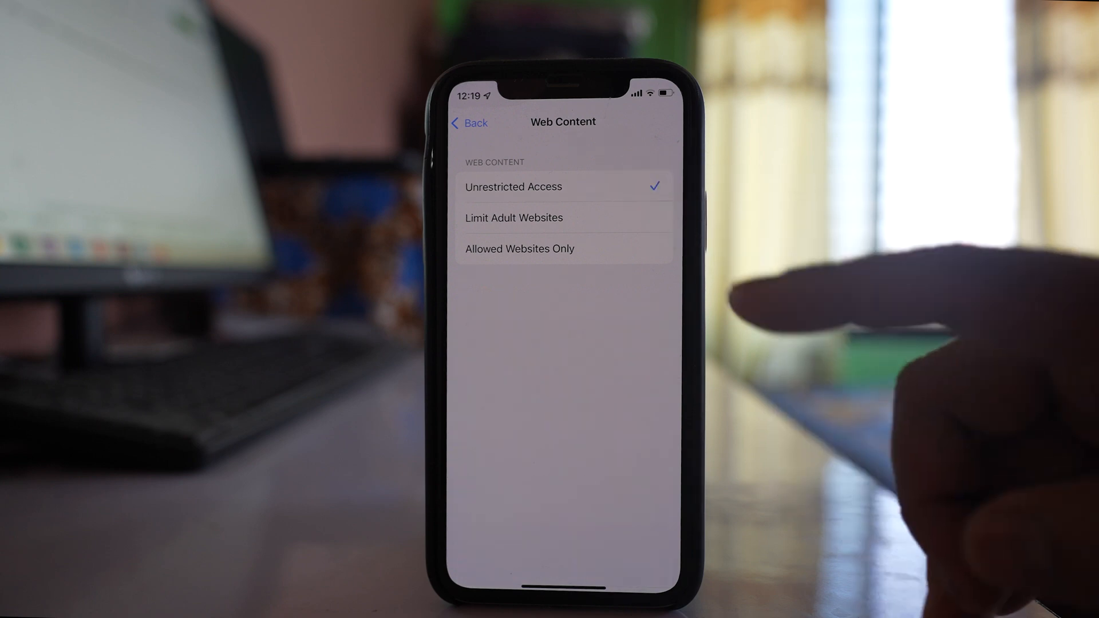